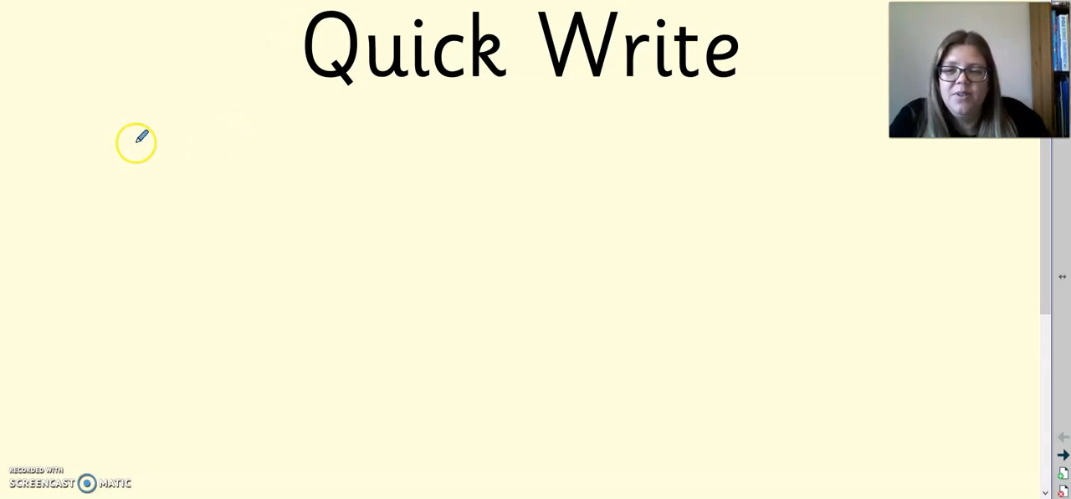
mouse_move(118, 136)
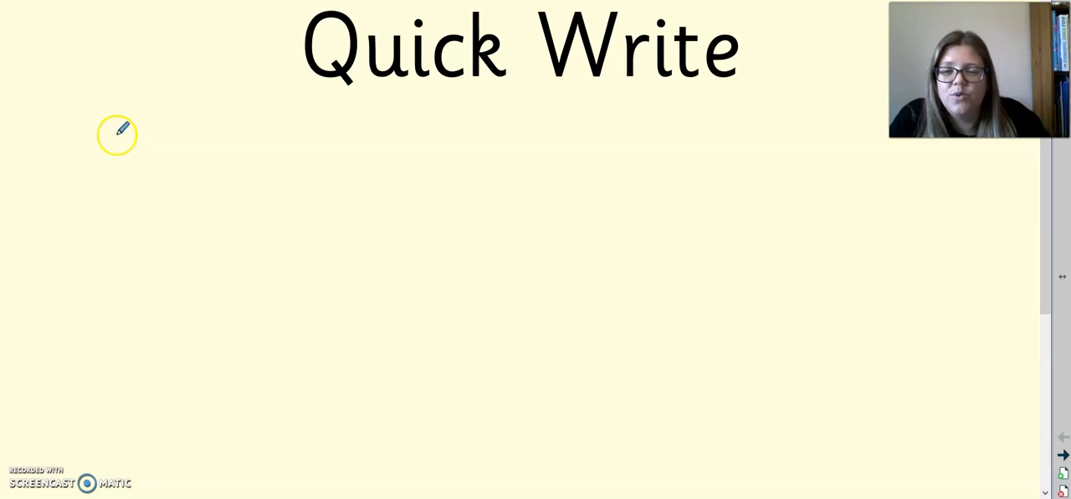
mouse_move(149, 142)
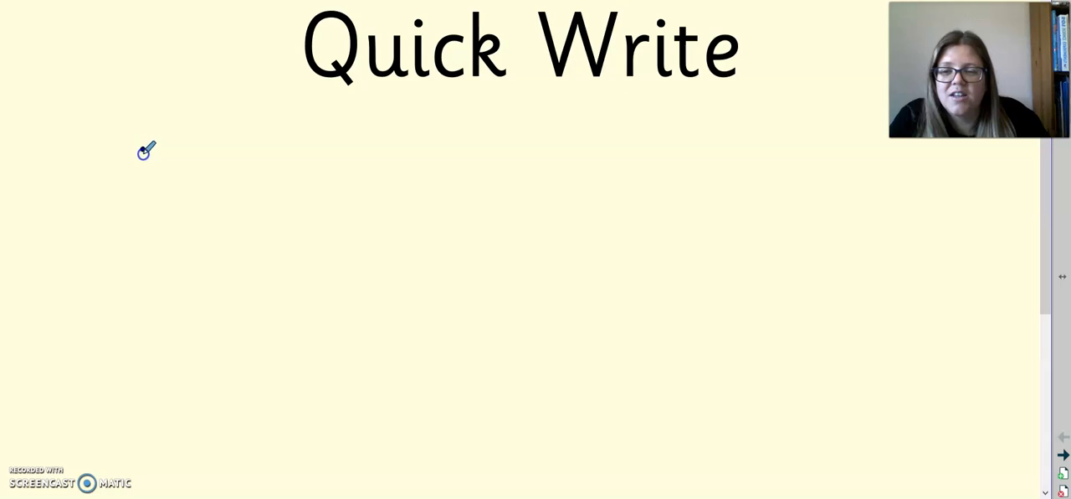
- Handwrite a large lowercase j at the left of the Quick Write page
drag(142, 148, 142, 254)
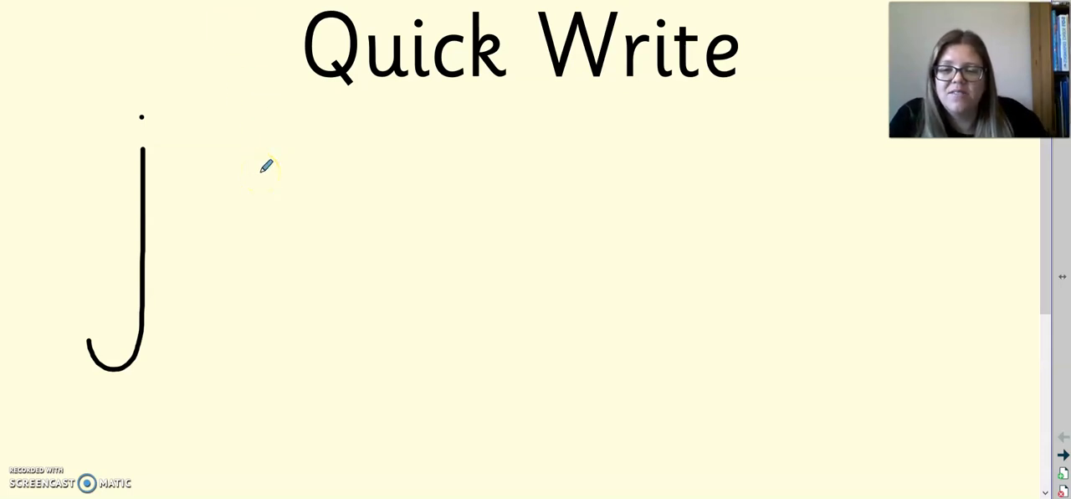
mouse_move(264, 164)
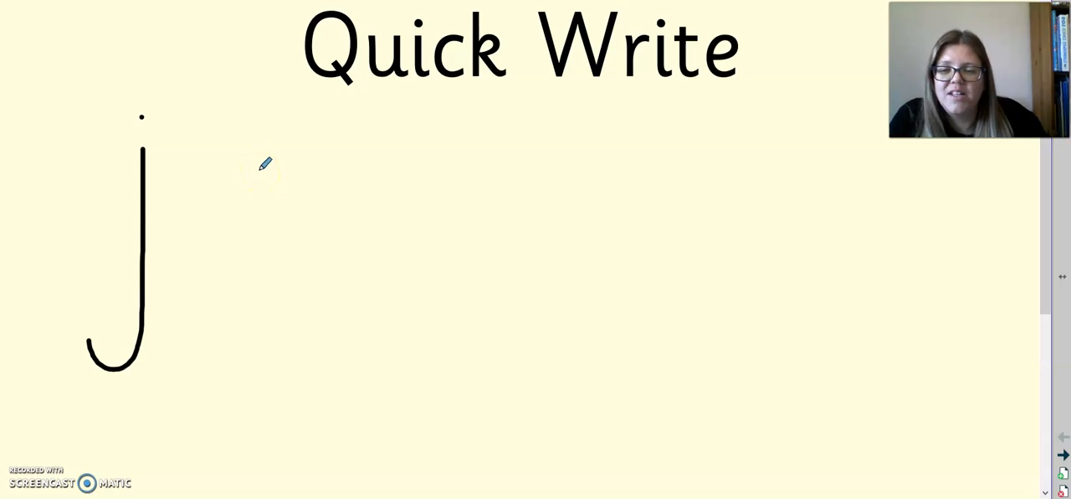
mouse_move(269, 146)
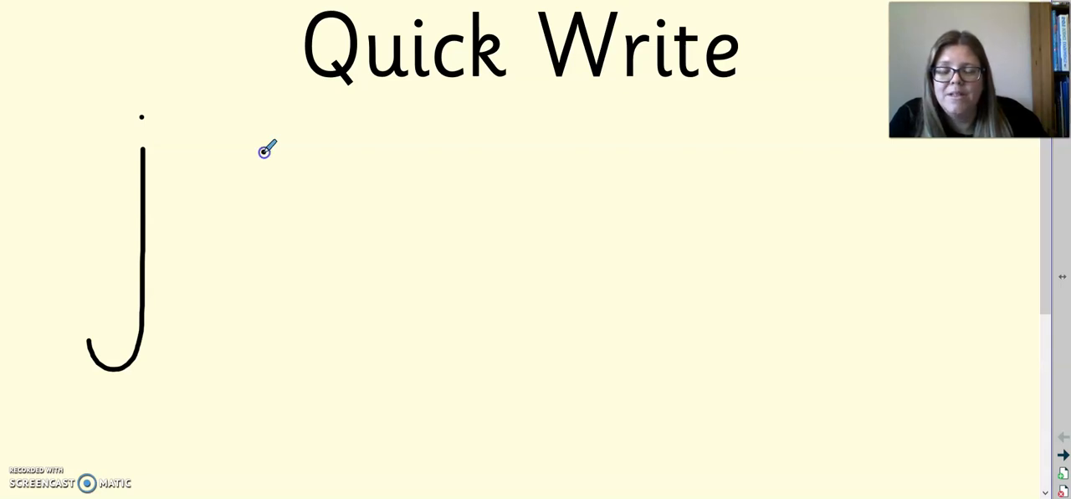
- Handwrite a large lowercase m beside the j, with a smaller m beneath it
drag(266, 147, 264, 210)
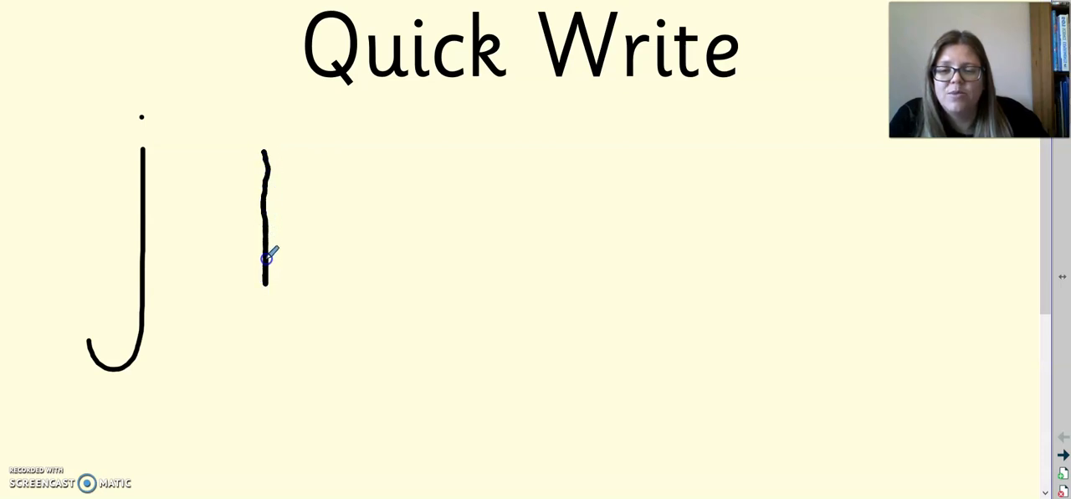
drag(266, 260, 304, 159)
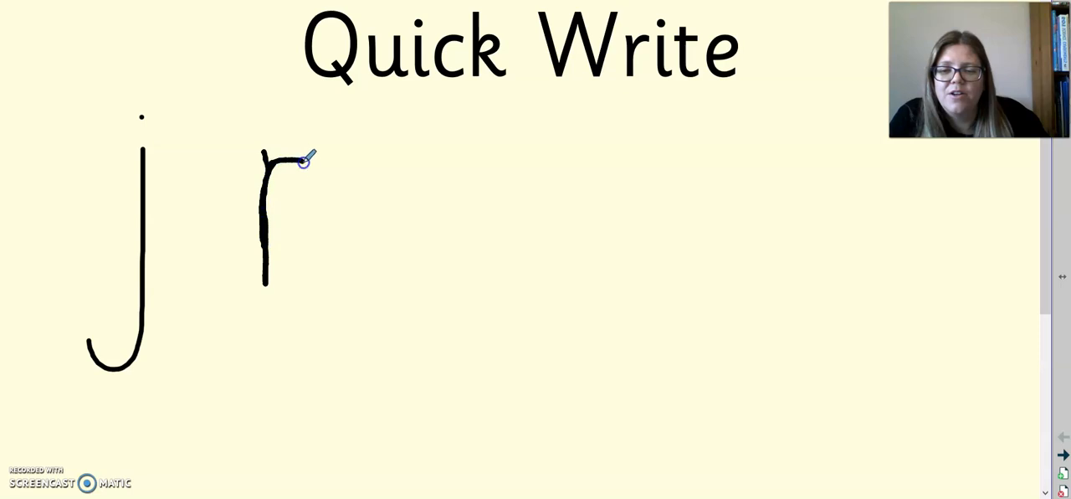
drag(308, 158, 328, 275)
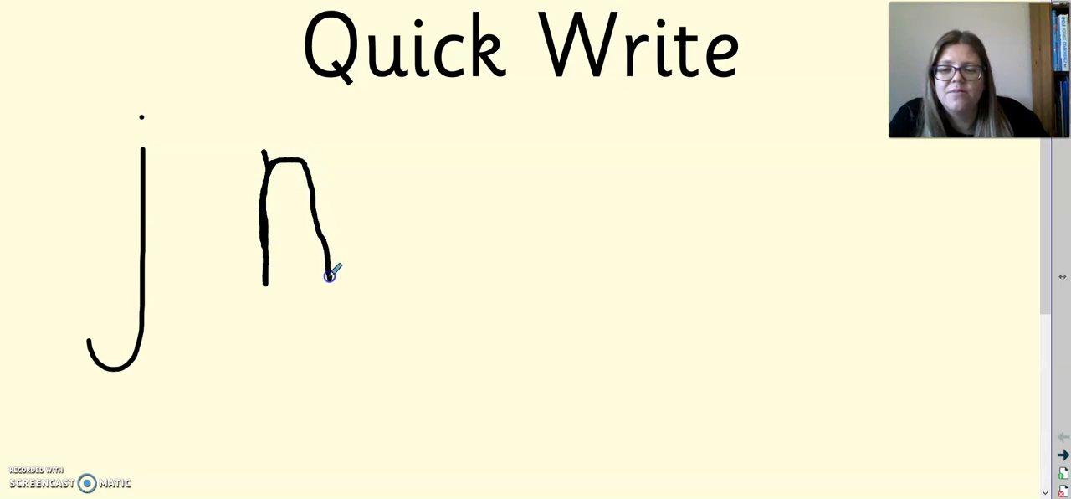
drag(328, 276, 368, 141)
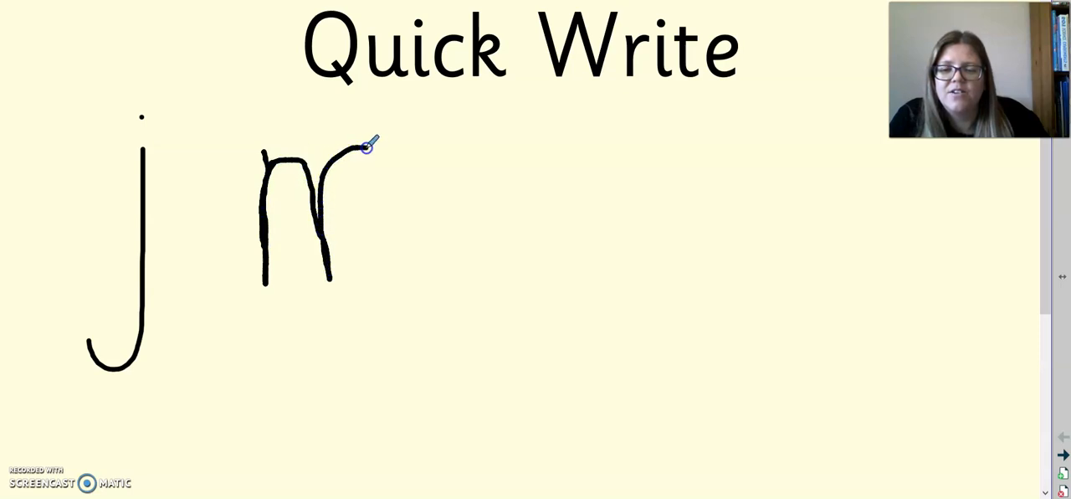
drag(368, 142, 402, 276)
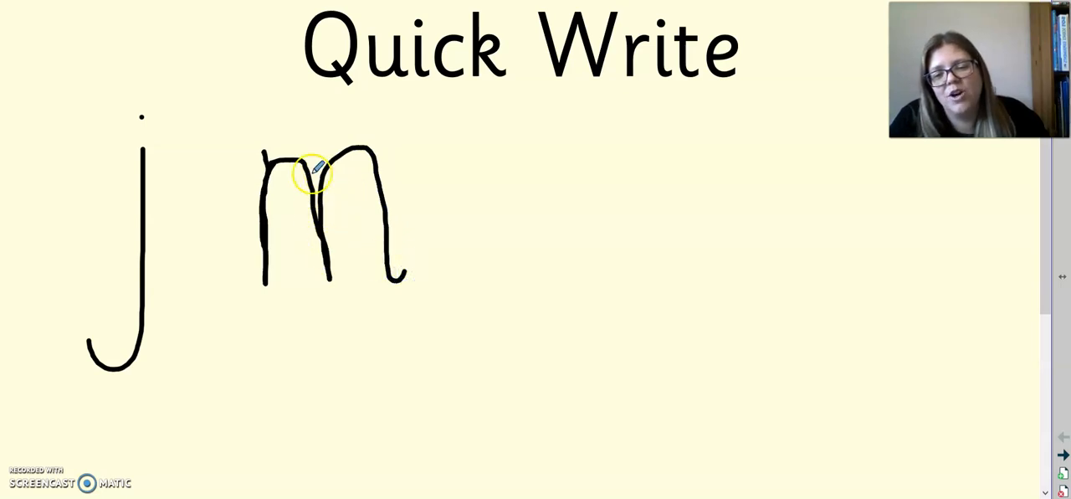
mouse_move(268, 327)
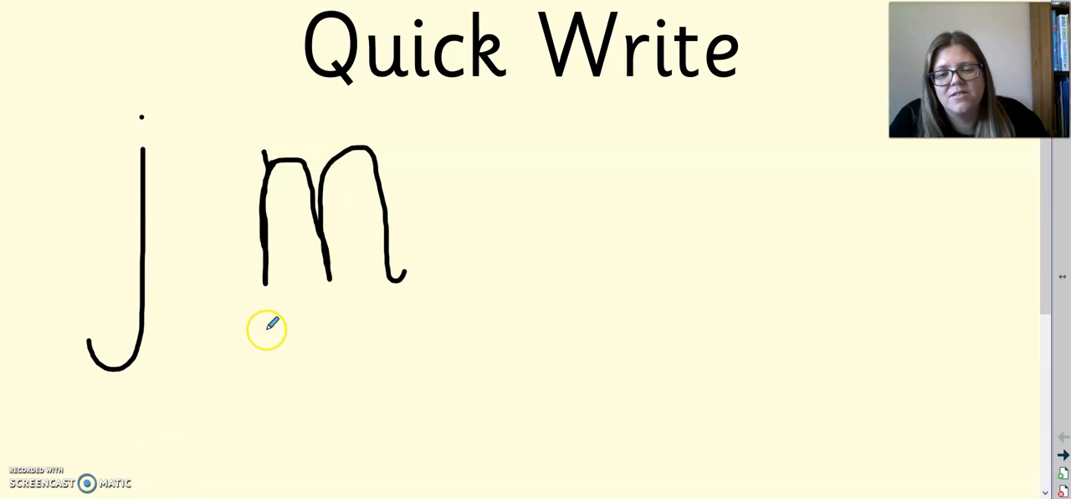
drag(268, 325, 261, 400)
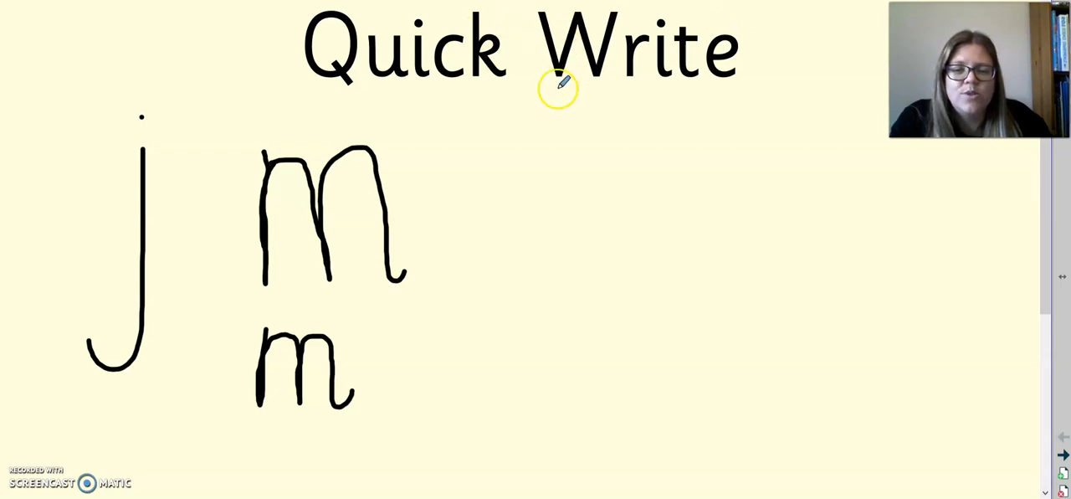
mouse_move(516, 161)
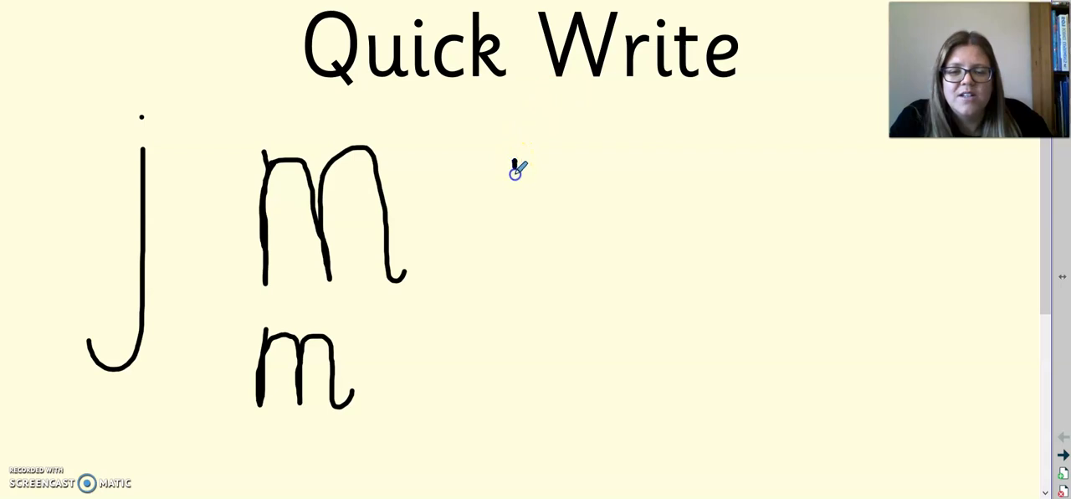
- Handwrite the letters t and h to the right of the m
drag(516, 167, 512, 281)
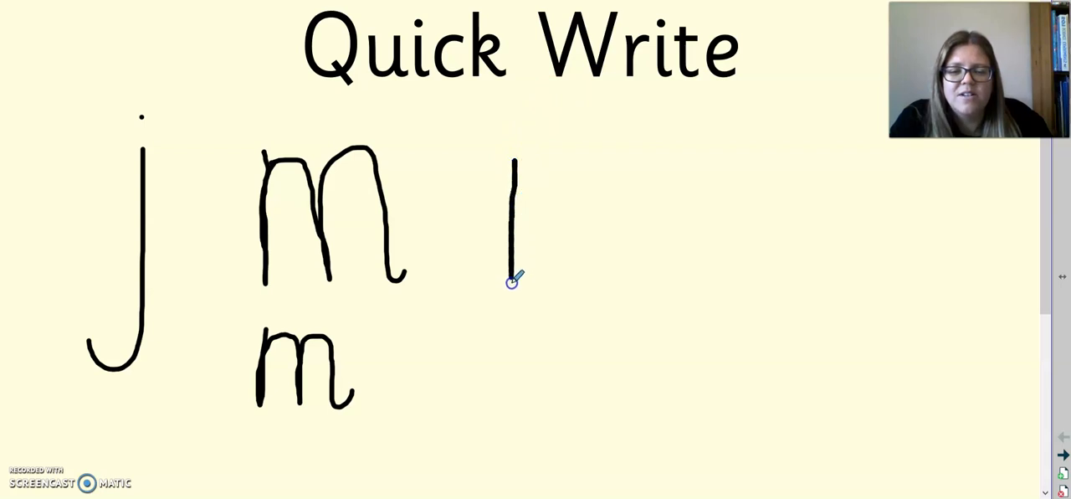
drag(515, 276, 539, 301)
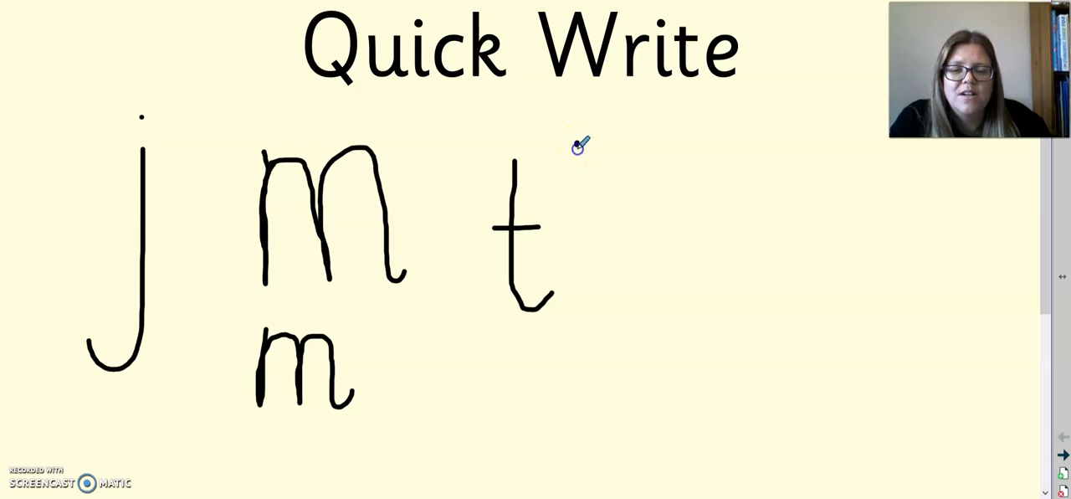
drag(576, 144, 585, 282)
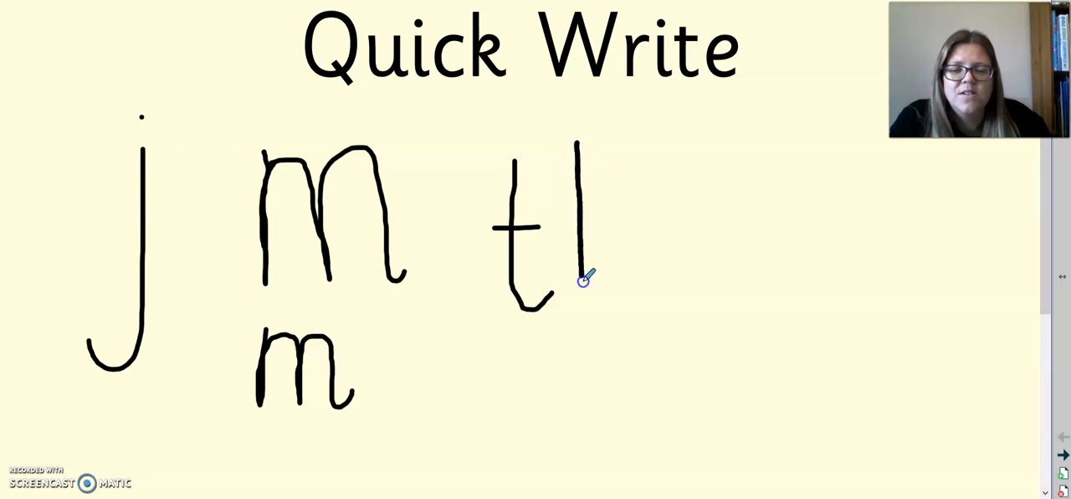
drag(578, 276, 636, 285)
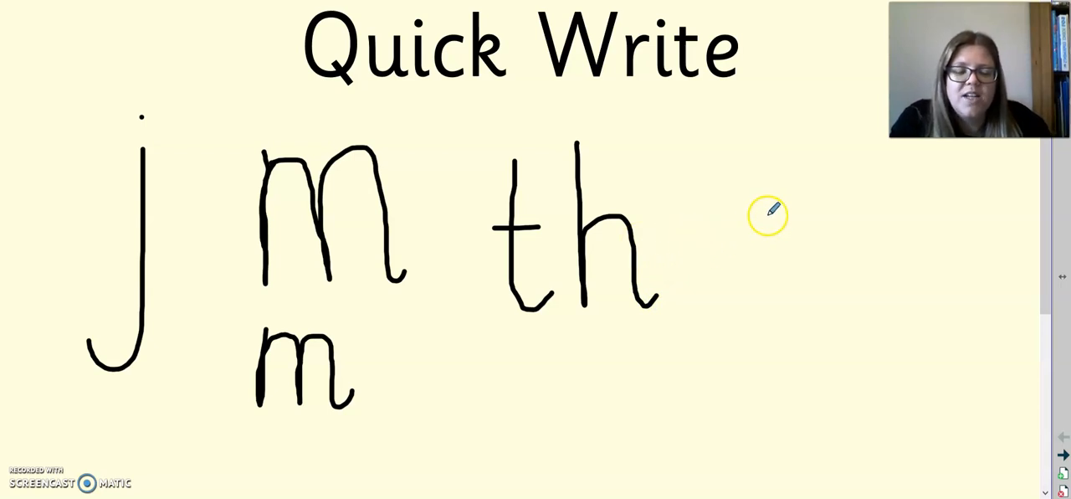
mouse_move(790, 214)
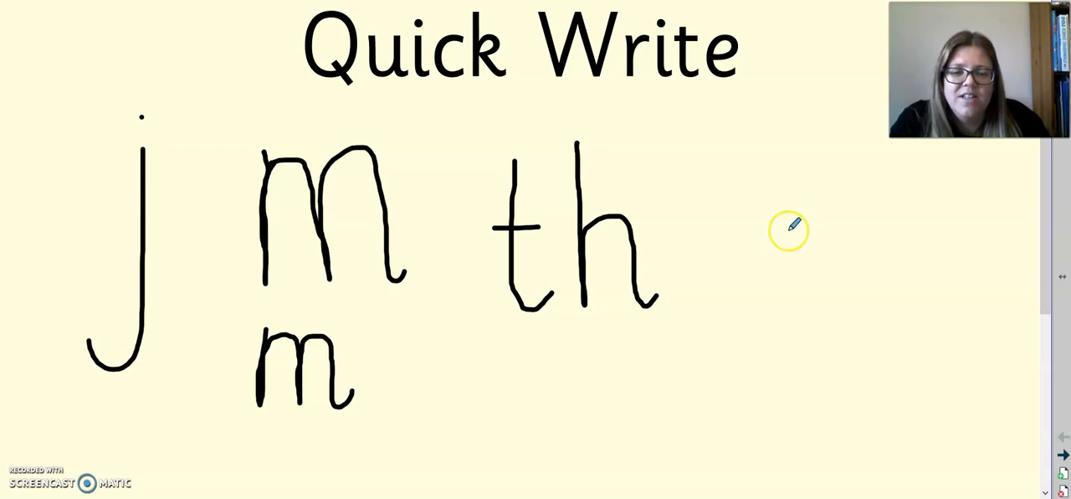
- Handwrite a lowercase a to the right of th
drag(787, 209, 833, 284)
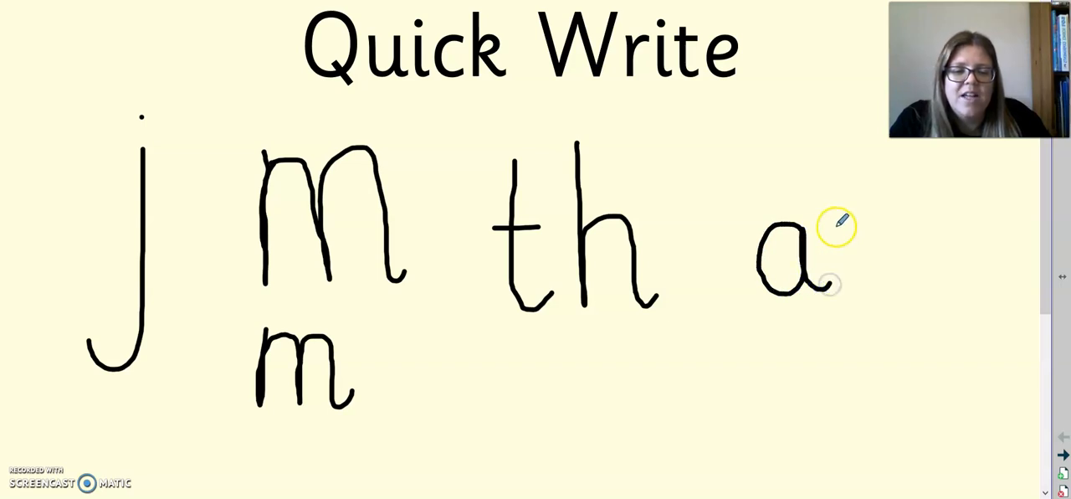
drag(837, 226, 862, 281)
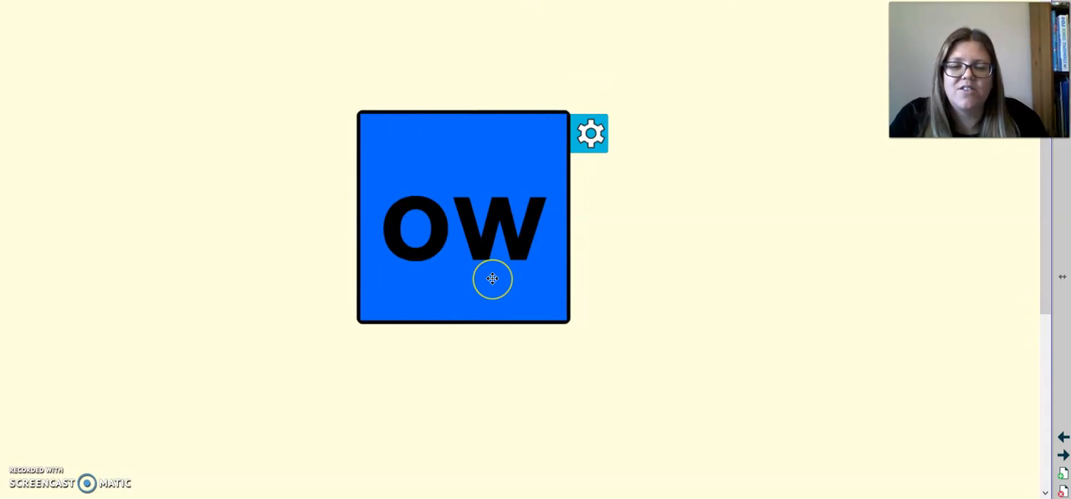
mouse_move(519, 278)
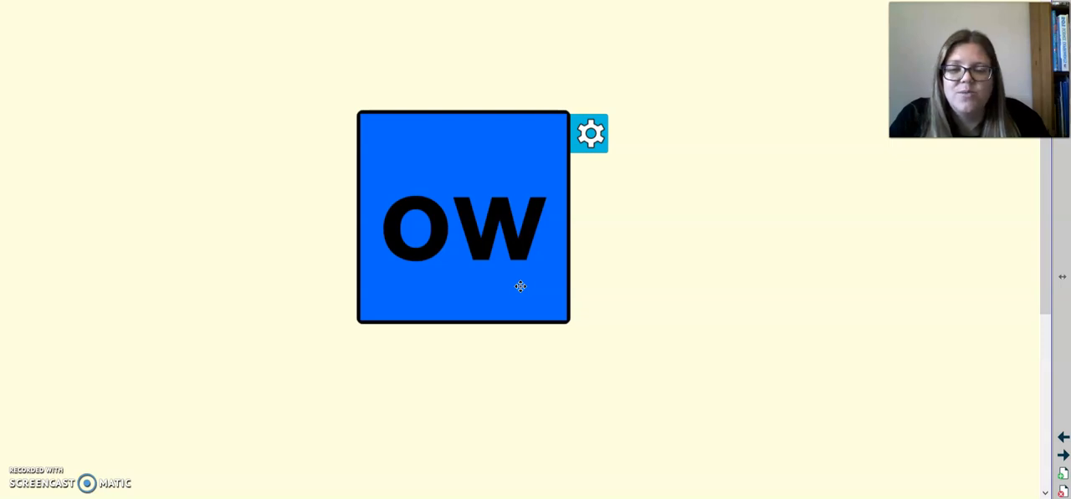
mouse_move(522, 285)
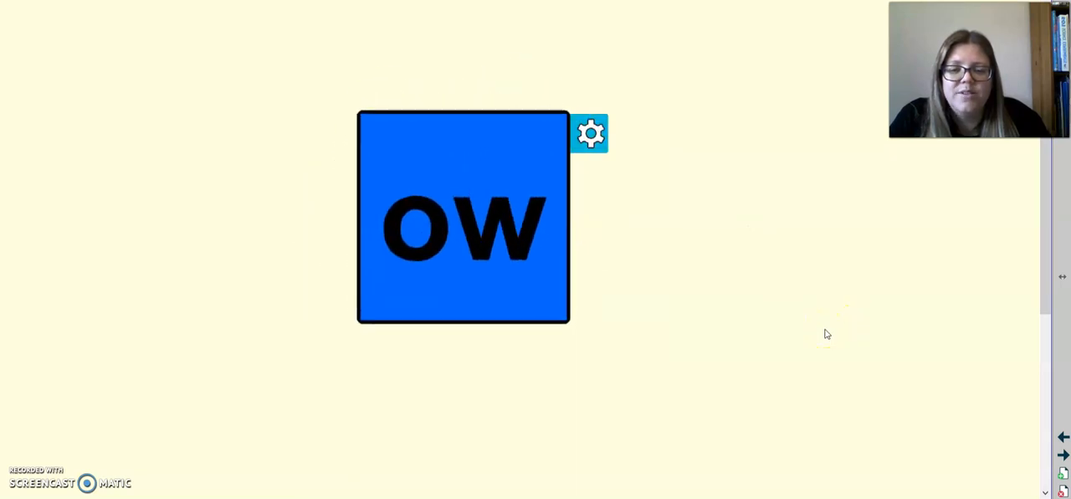
- Flip the blue flashcard from ow to the next sound, oa
click(591, 133)
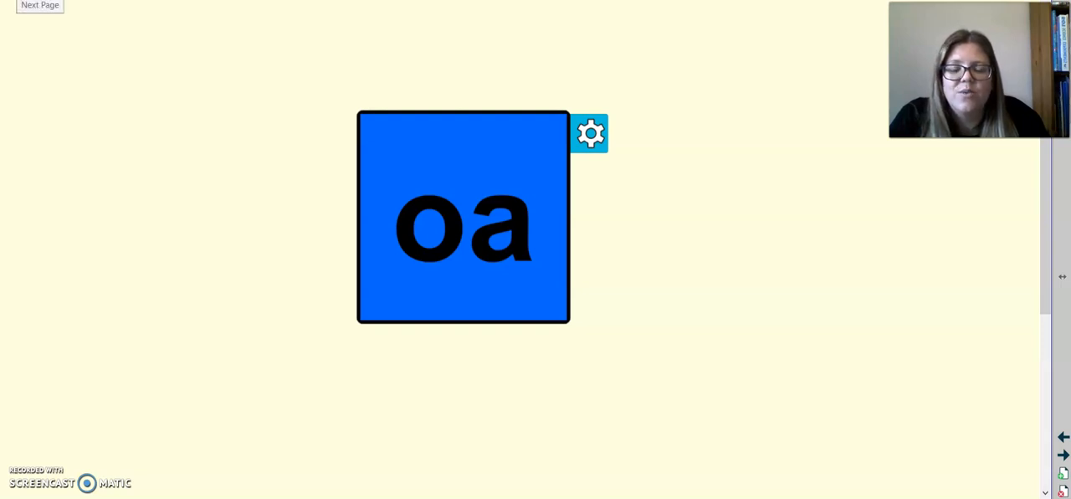
- Advance to the o and w letter-formation slide with orange and worm pictures
click(40, 6)
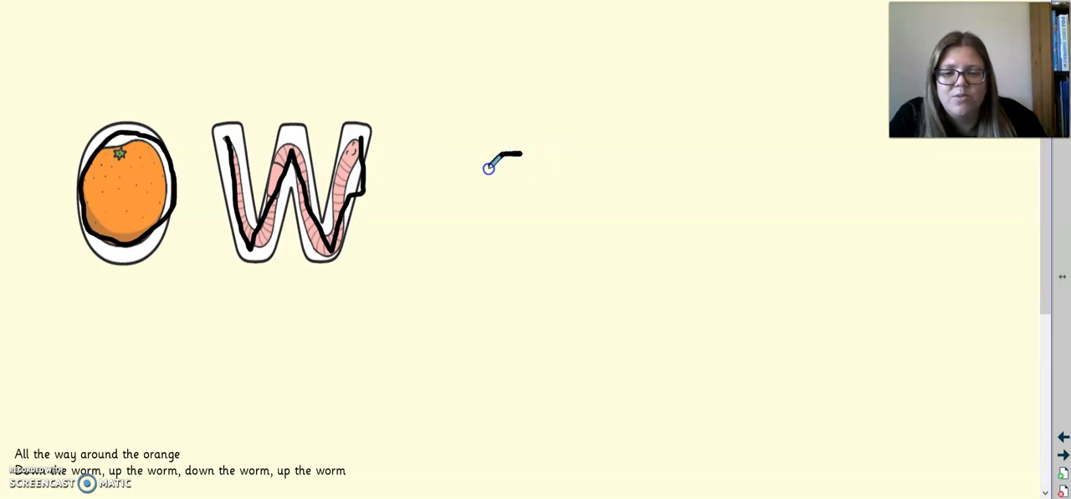
- Handwrite o and w beside the letter pictures
drag(499, 154, 555, 201)
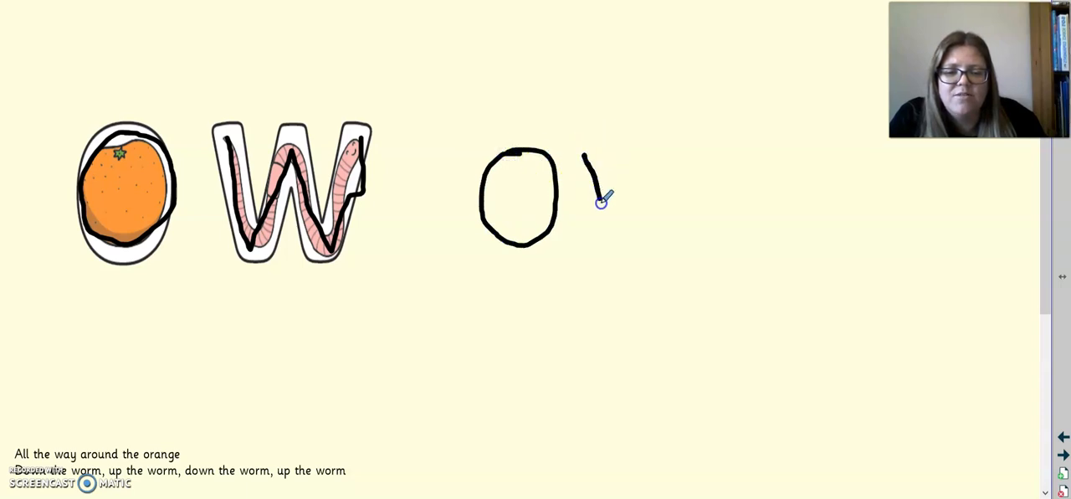
drag(601, 202, 635, 154)
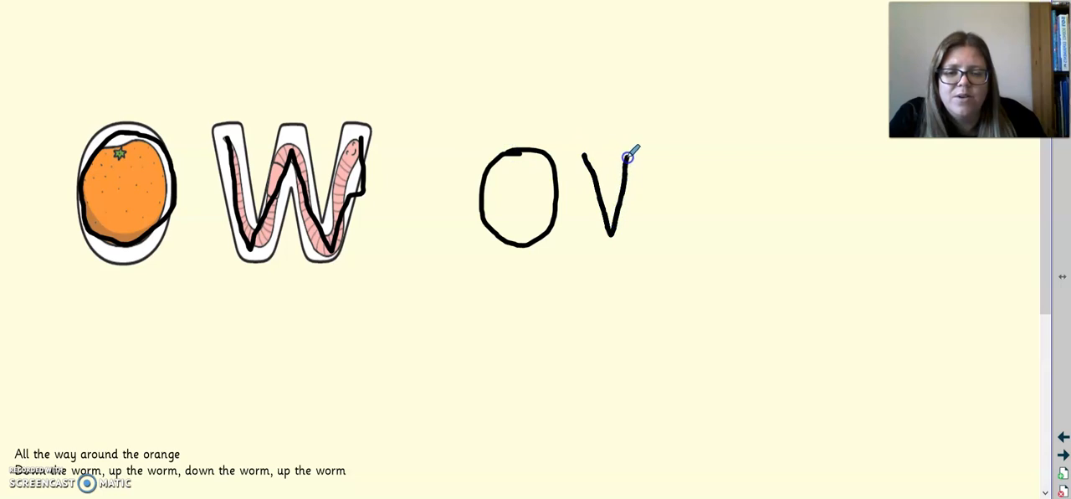
drag(633, 154, 666, 209)
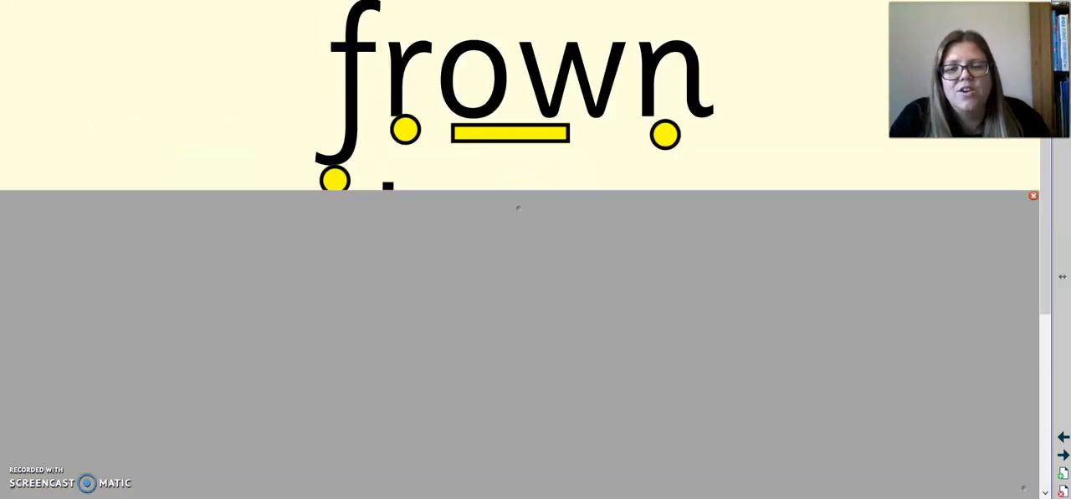
mouse_move(505, 107)
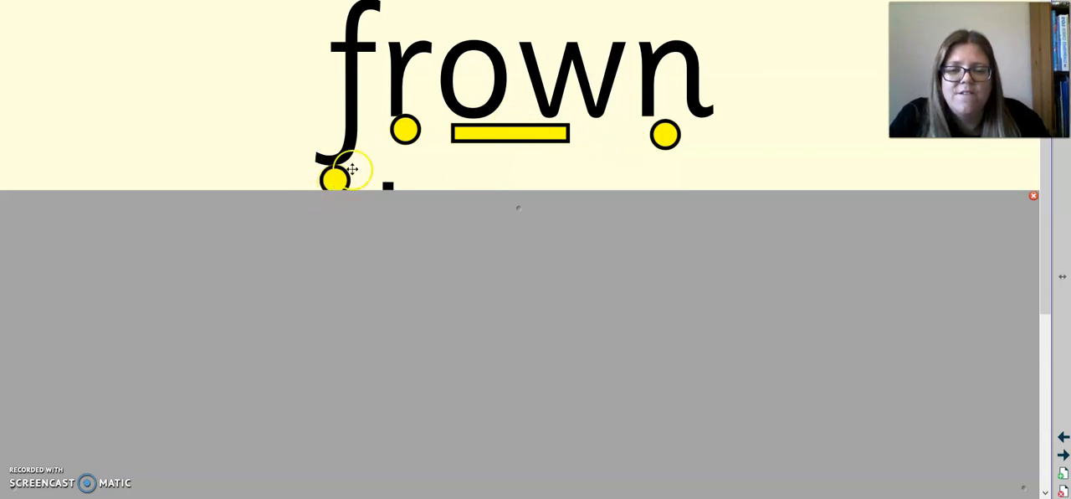
mouse_move(639, 134)
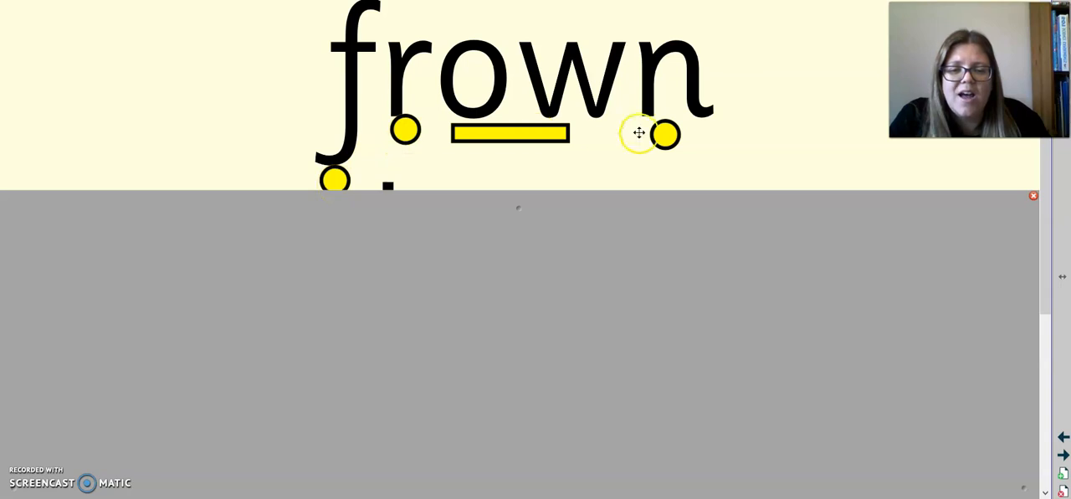
mouse_move(438, 115)
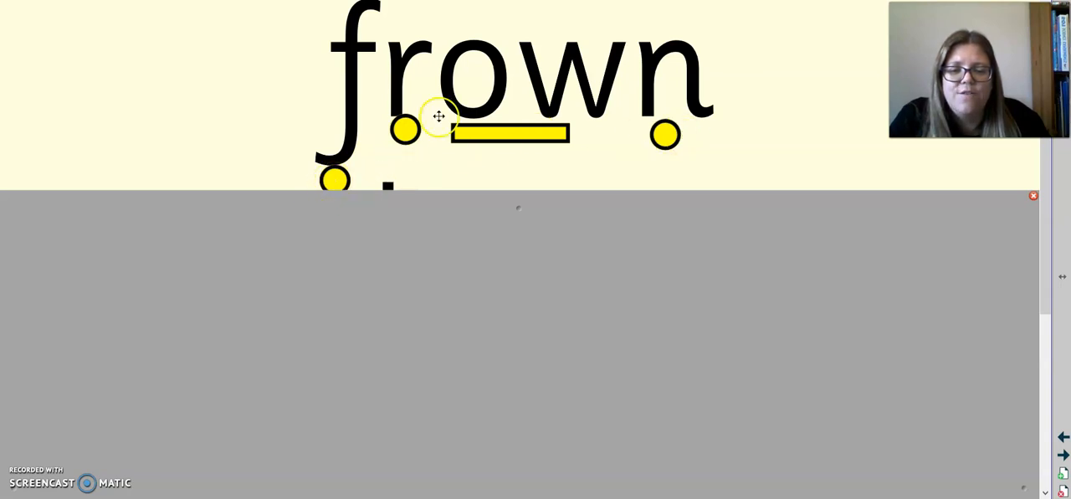
mouse_move(378, 156)
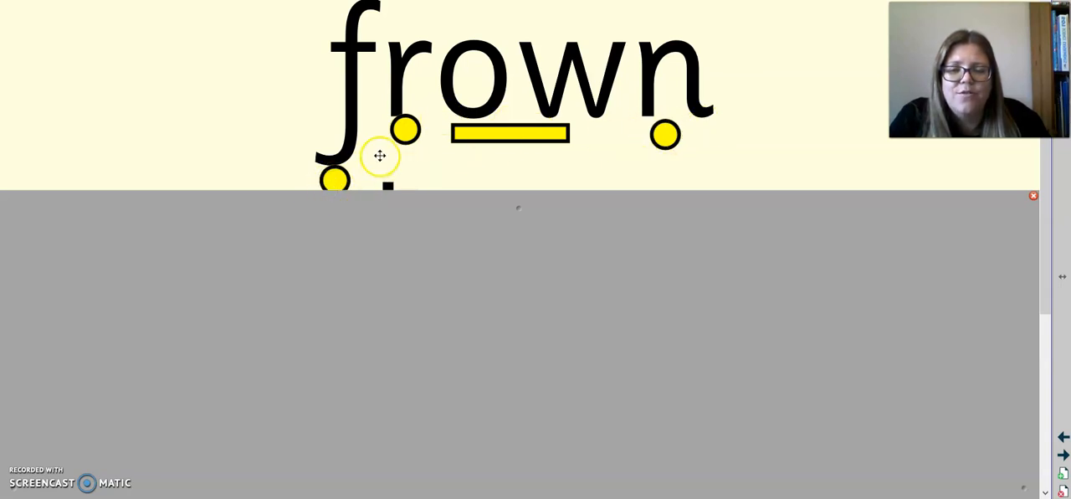
mouse_move(144, 243)
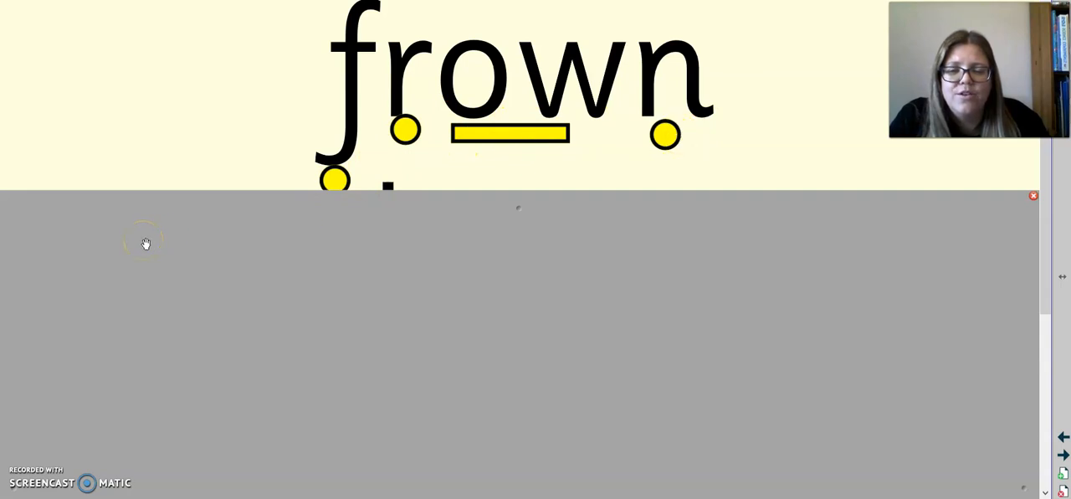
mouse_move(412, 214)
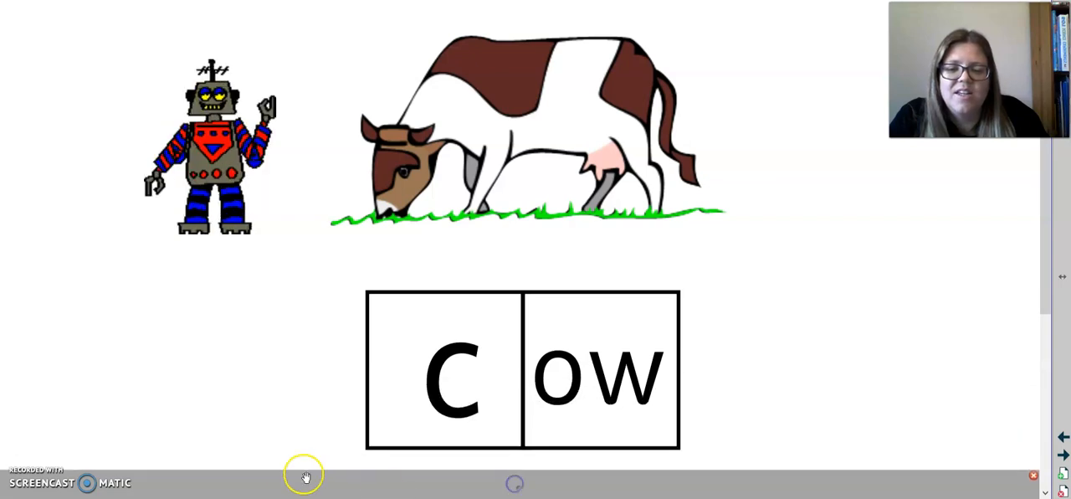
mouse_move(566, 410)
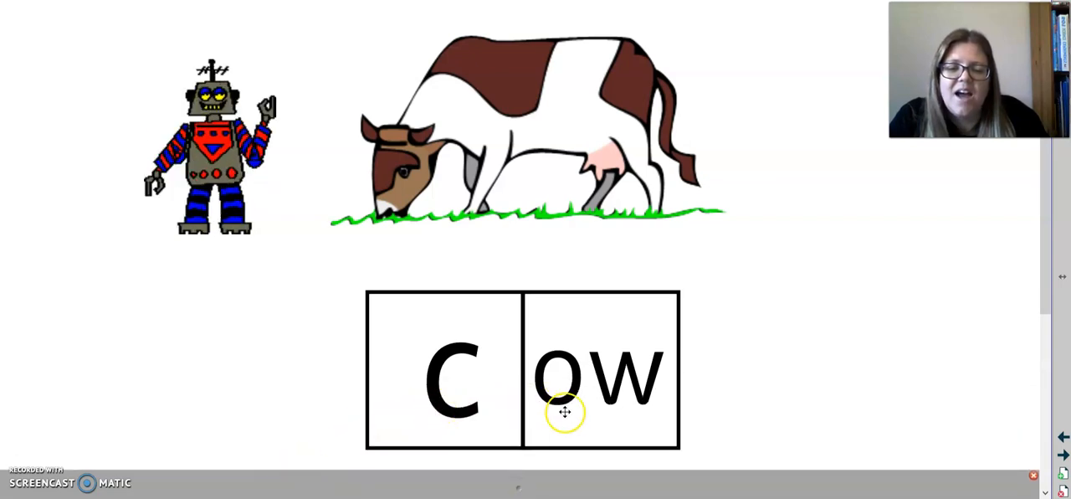
mouse_move(316, 234)
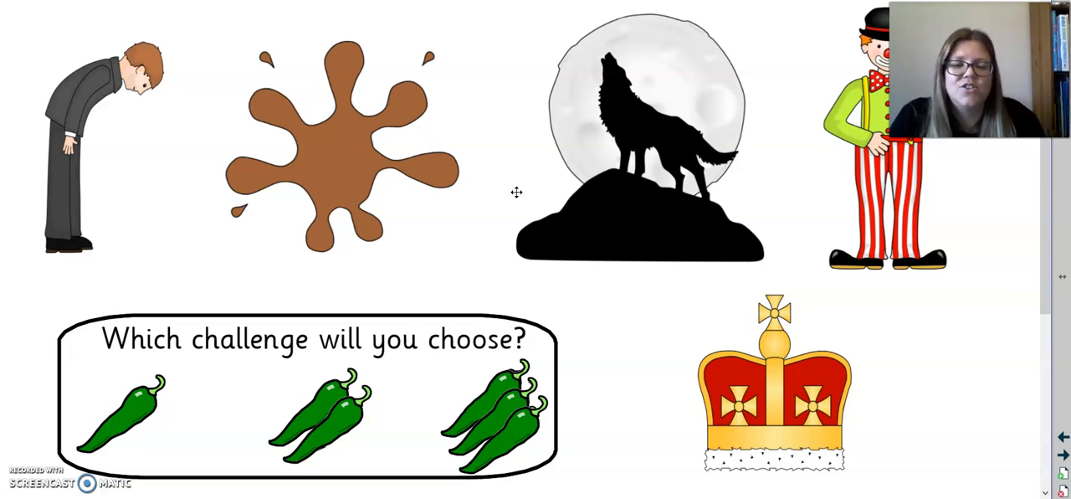
- Select an option on the chilli challenge slide with bow, brown, howl, clown and crown pictures
click(74, 194)
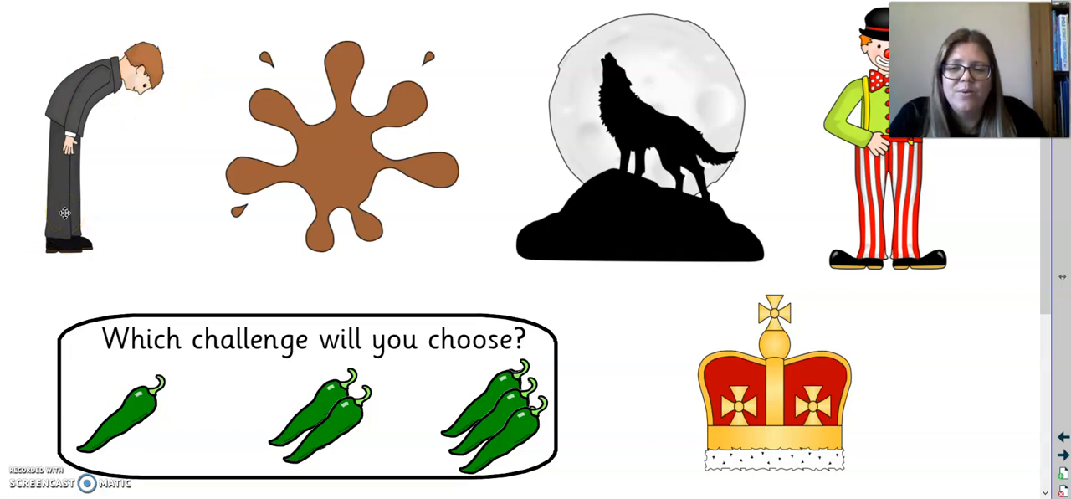
mouse_move(344, 213)
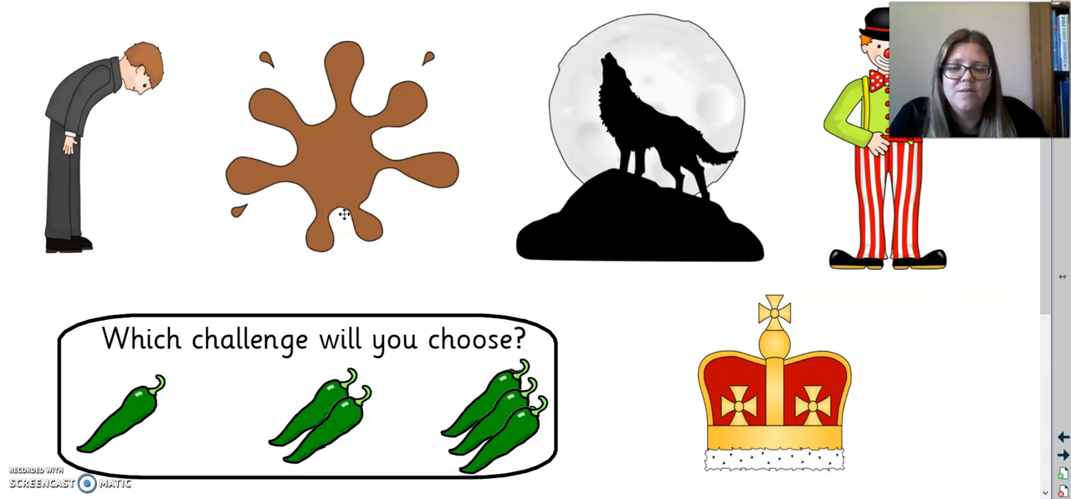
mouse_move(629, 191)
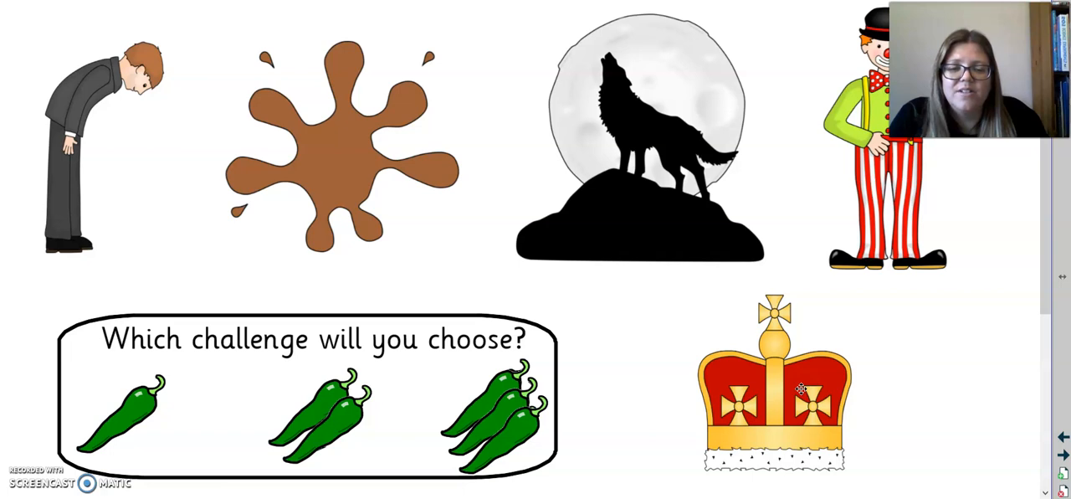
mouse_move(856, 200)
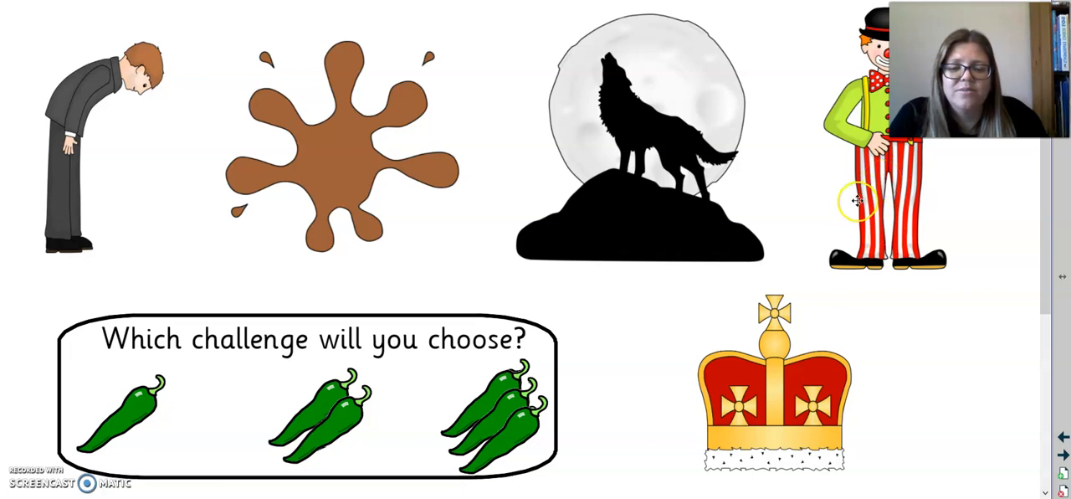